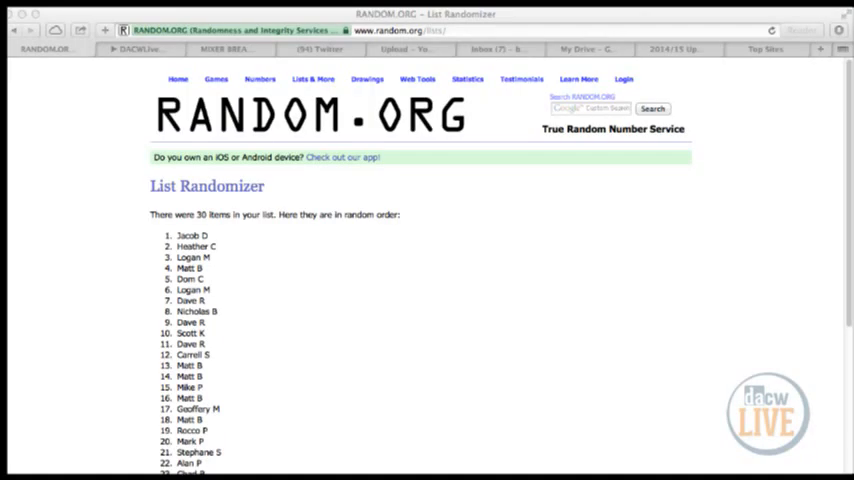
Step: Navigate via the Games menu and Dice Roller to a blank List Randomizer form
click(216, 80)
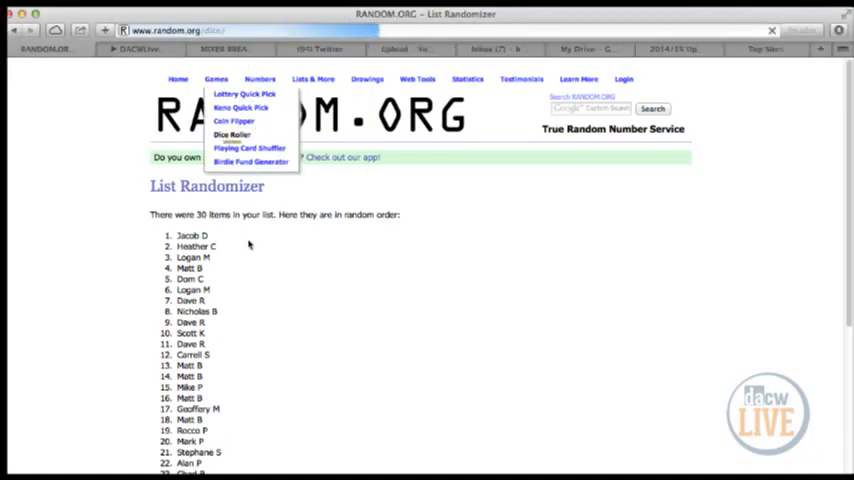
click(232, 136)
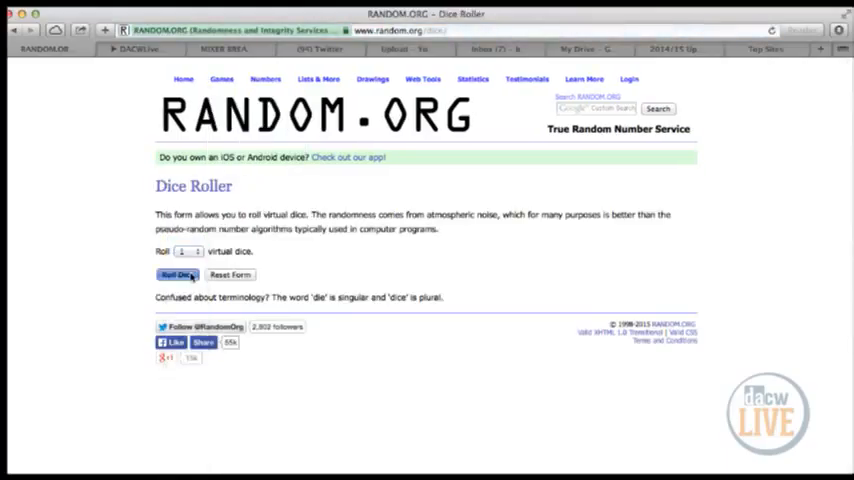
click(176, 276)
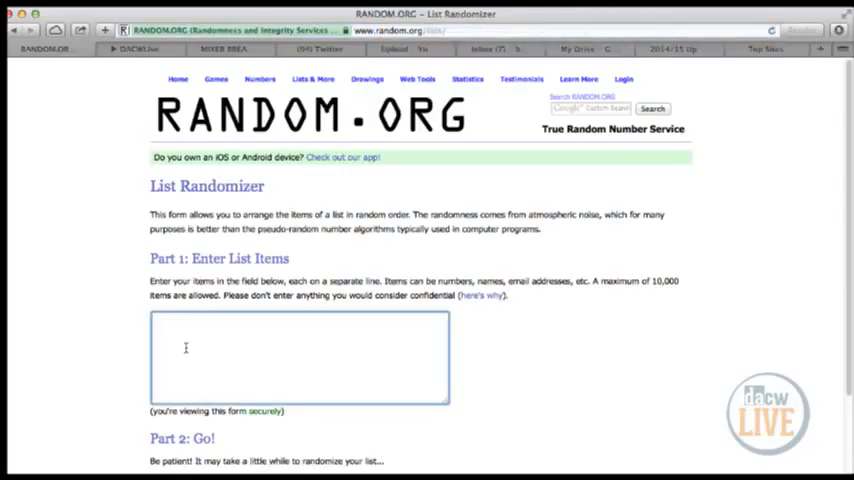
Step: Enter DALLAS, CAROLINA, PHILLY and STLOUIS on separate lines and view the shuffled result
text(DALLAS)
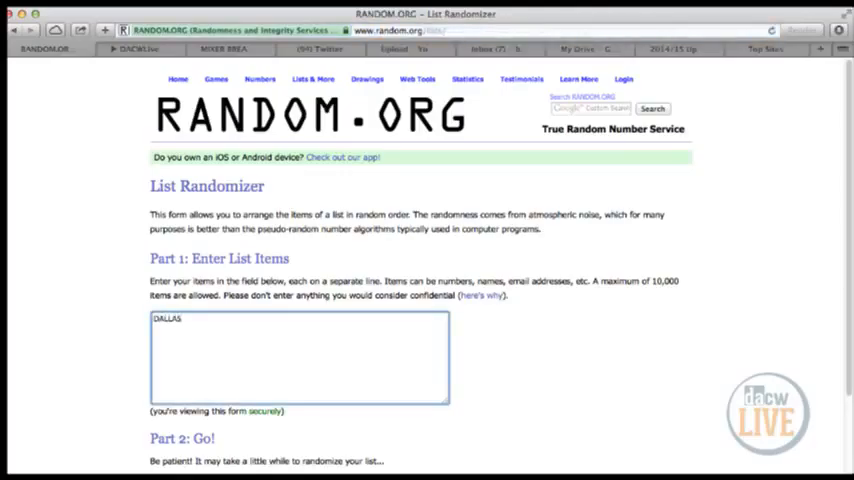
text(CAROLINA)
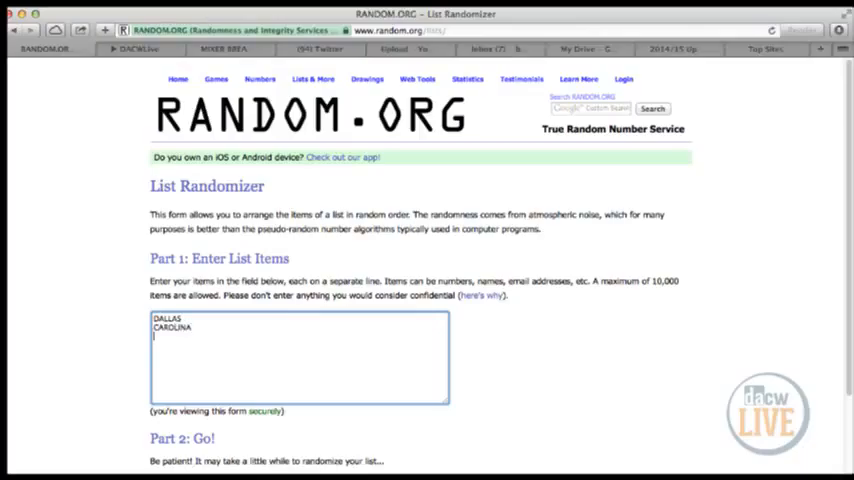
text(PHILLY)
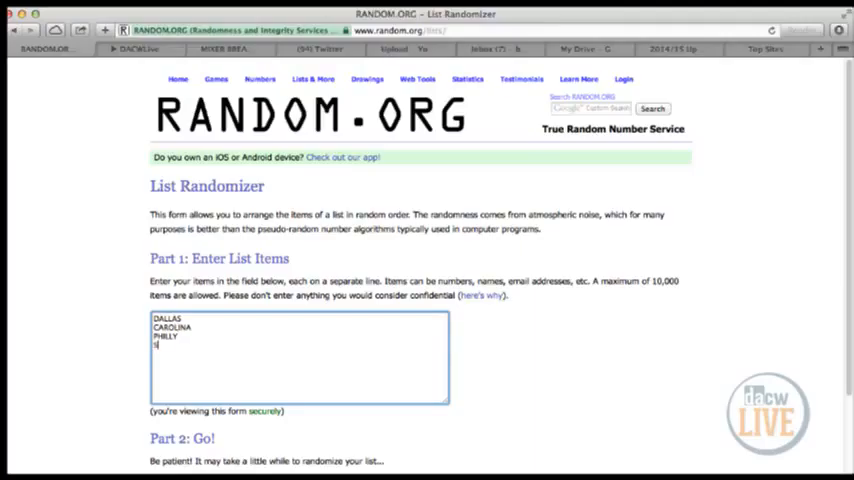
text(STLOUIS)
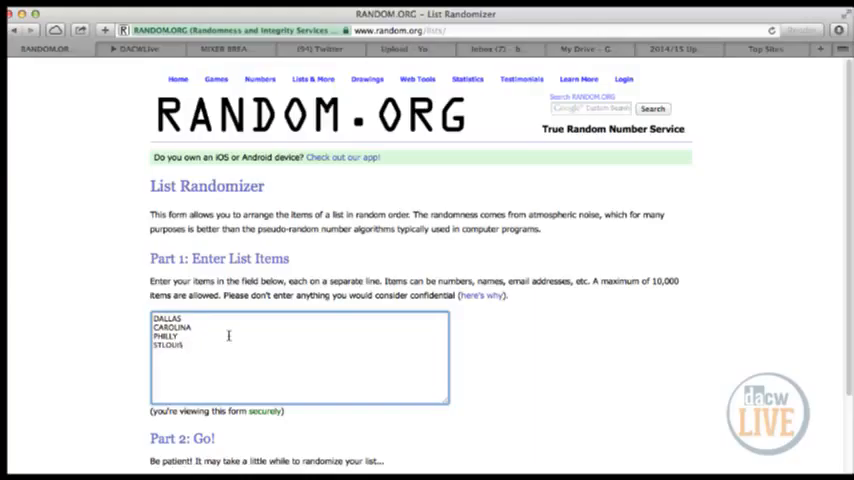
scroll(down, 3)
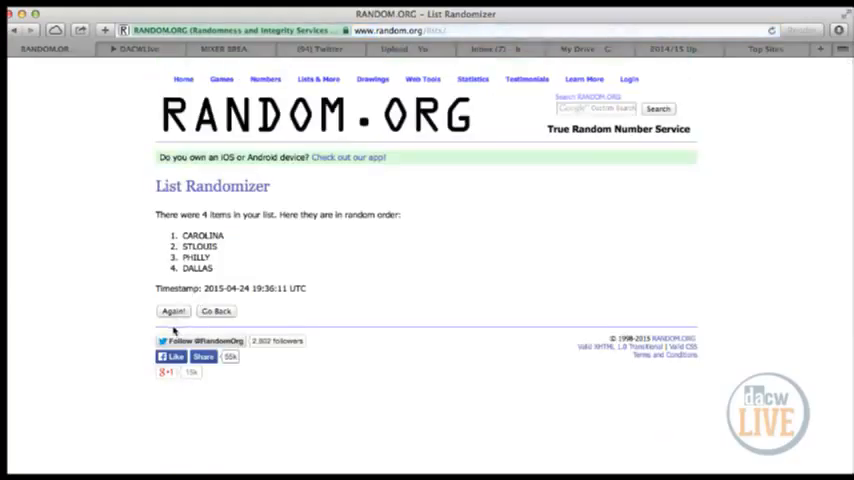
Step: Reshuffle the four-team list three more times with Again
click(172, 312)
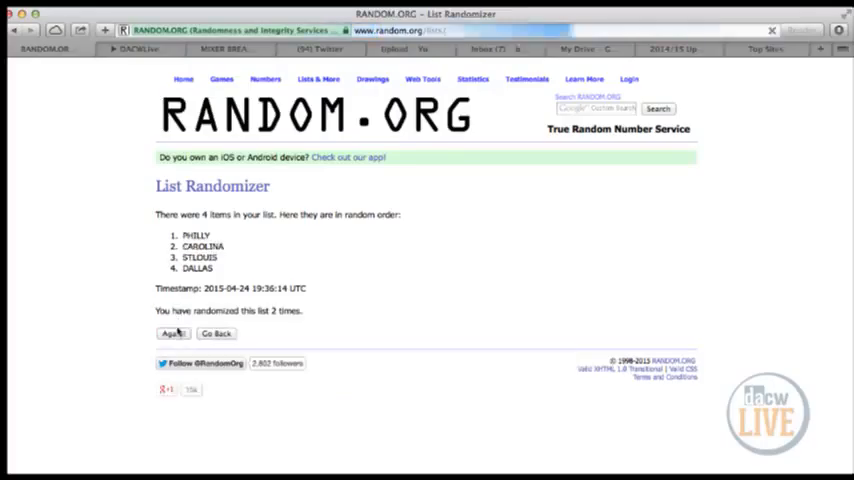
click(172, 332)
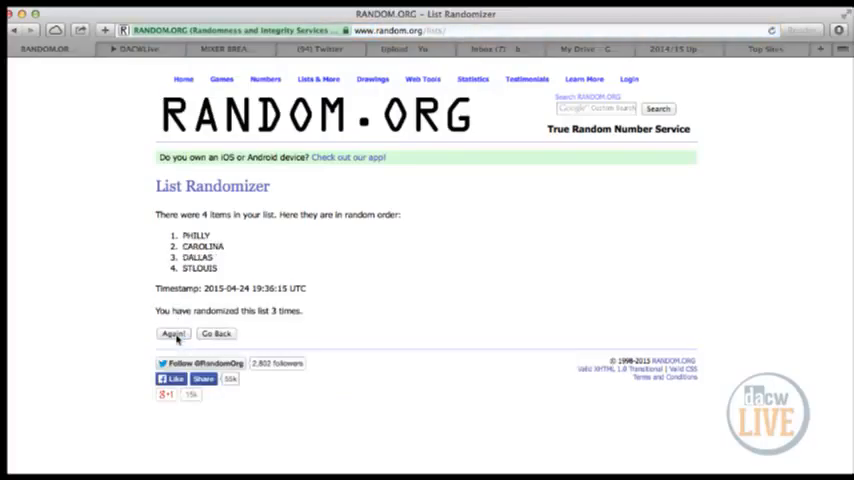
click(172, 332)
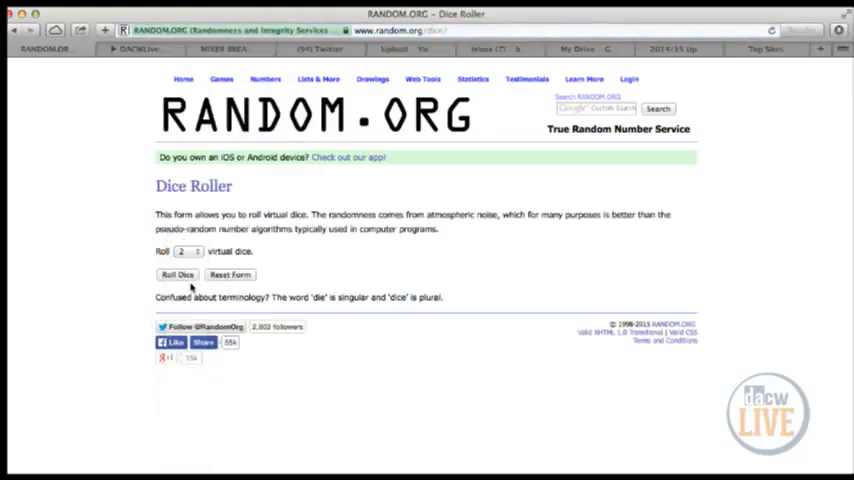
Step: Roll the two virtual dice and move to the hockey break spreadsheet
click(176, 274)
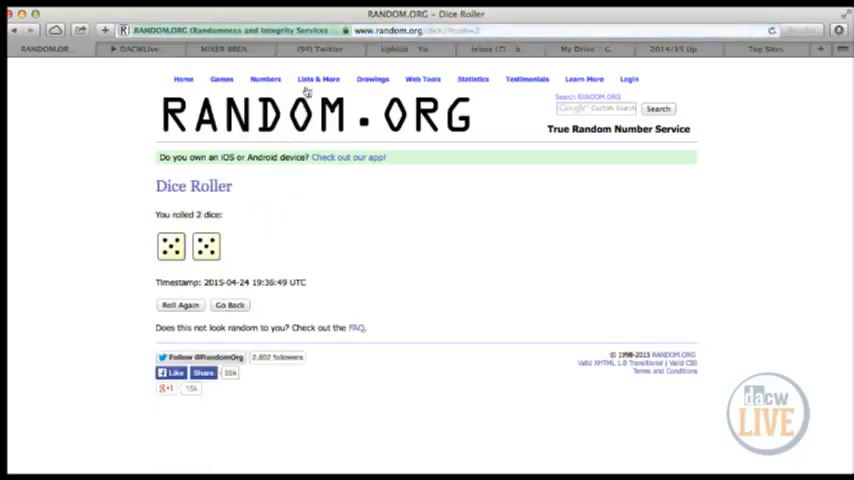
click(312, 80)
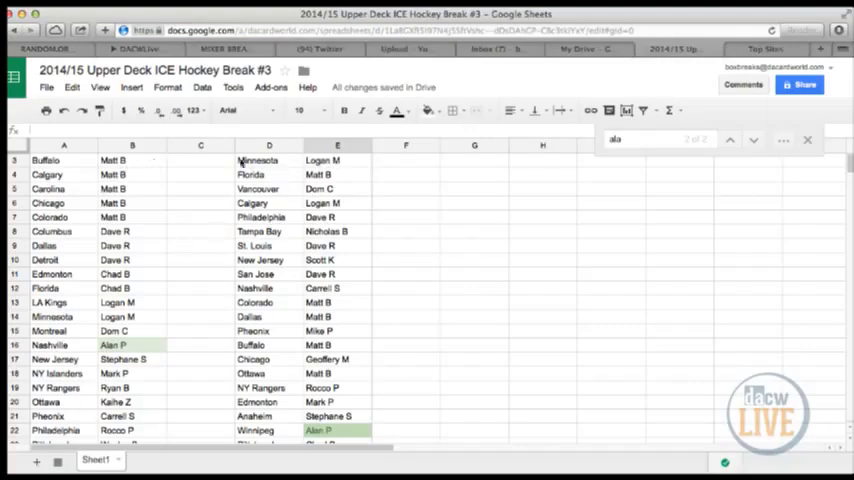
Step: Scroll through the hockey break sheet's team and participant columns
scroll(down, 3)
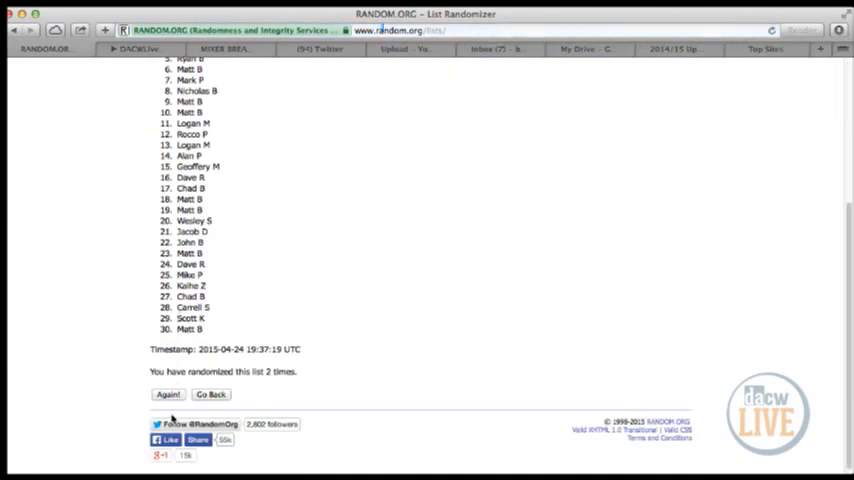
Step: Reshuffle the 30-name participant list five more times to a final random order
click(168, 394)
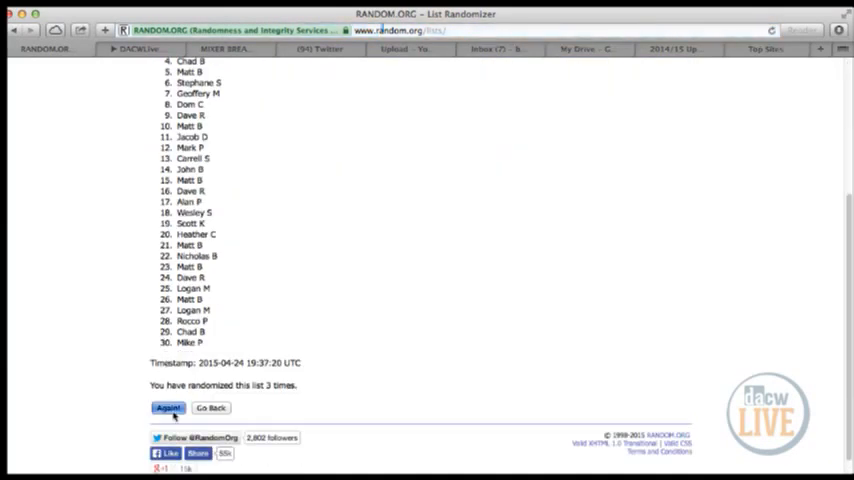
click(168, 408)
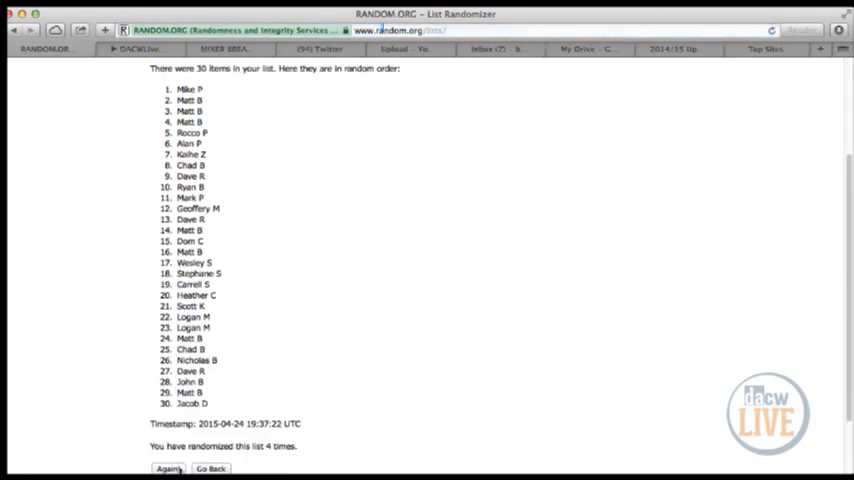
click(168, 468)
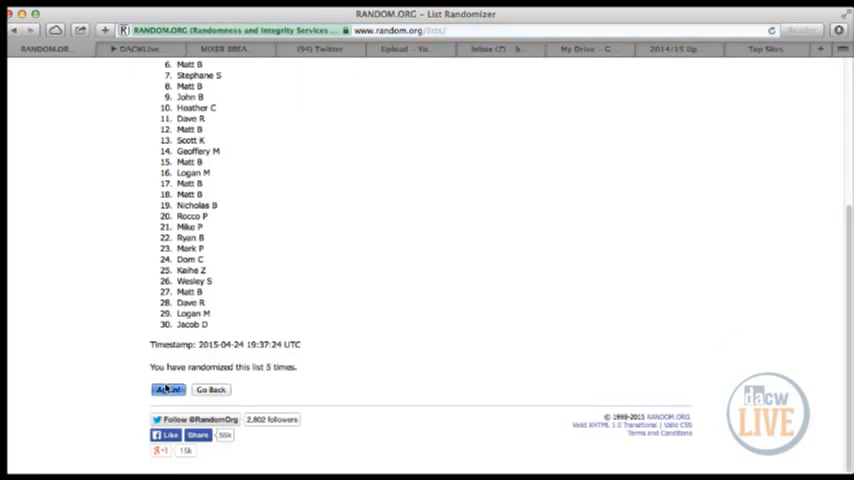
click(168, 388)
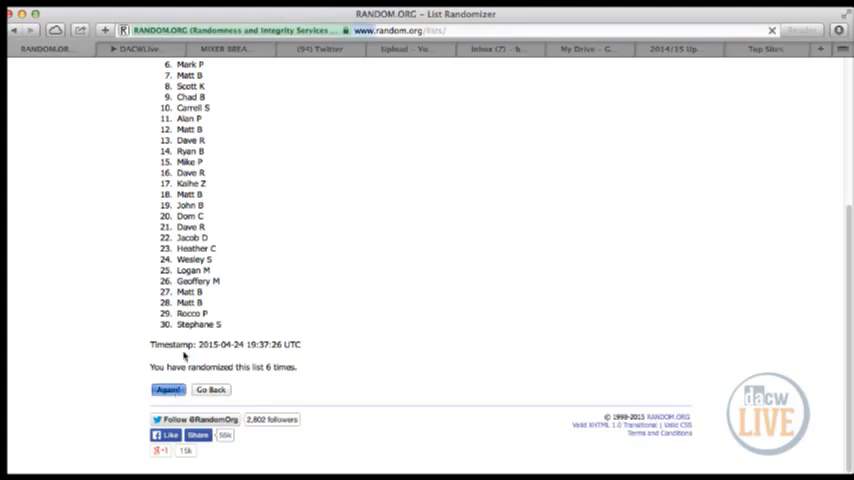
click(168, 388)
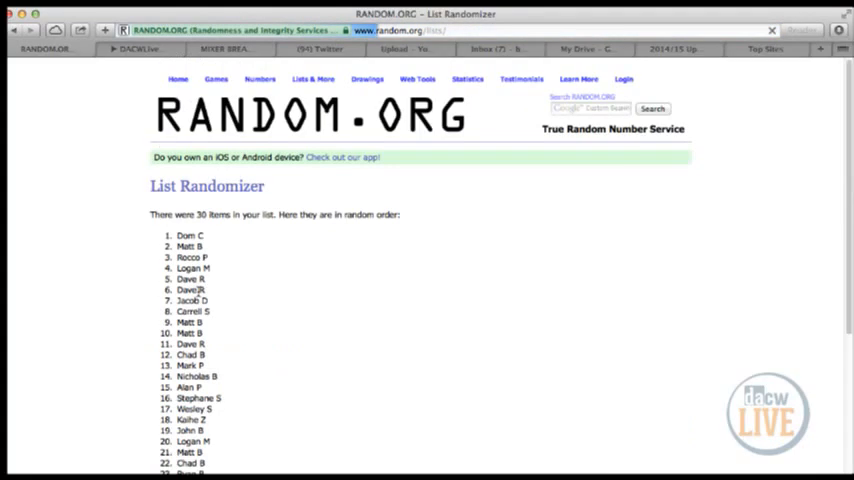